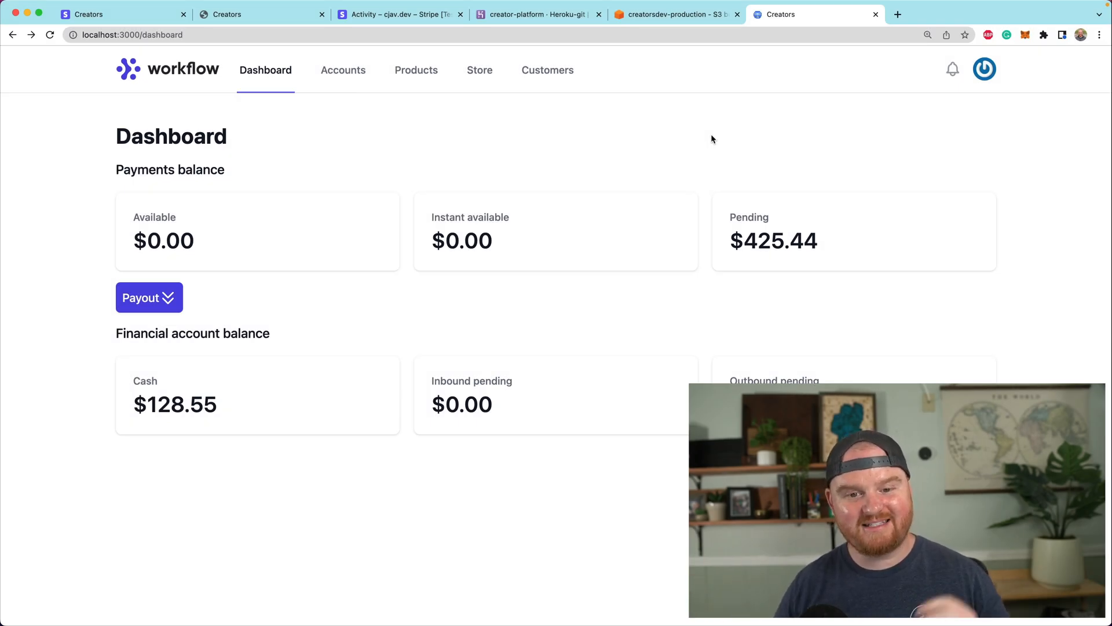
Step: Navigate from the dashboard to localhost:3000/users/sign_up
{"action": "left_click", "coordinate": [145, 35]}
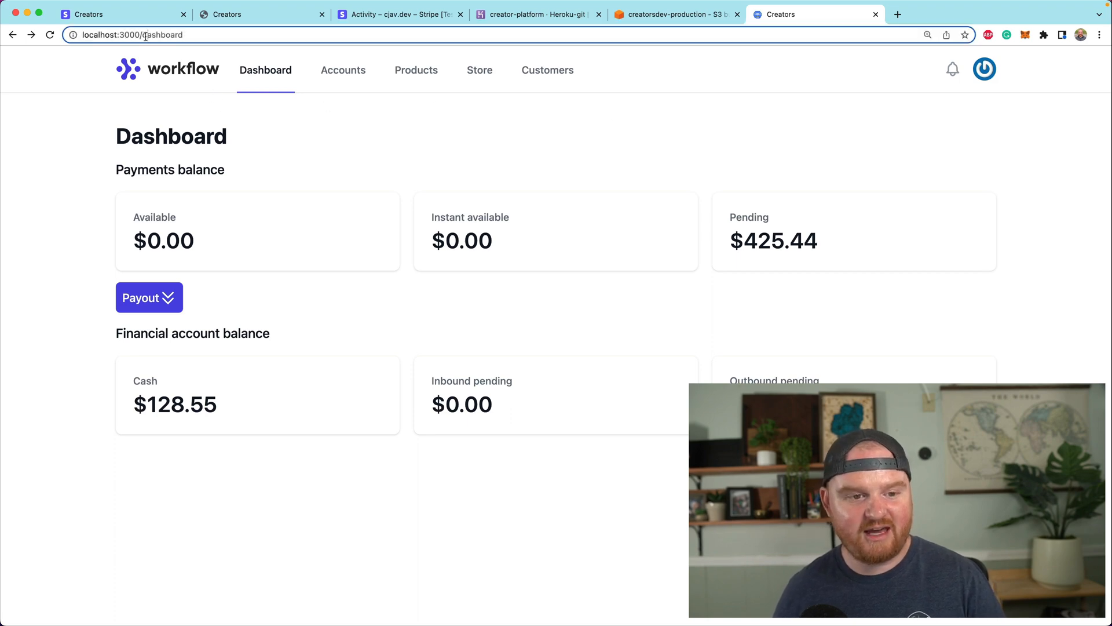
{"action": "left_click", "coordinate": [142, 34]}
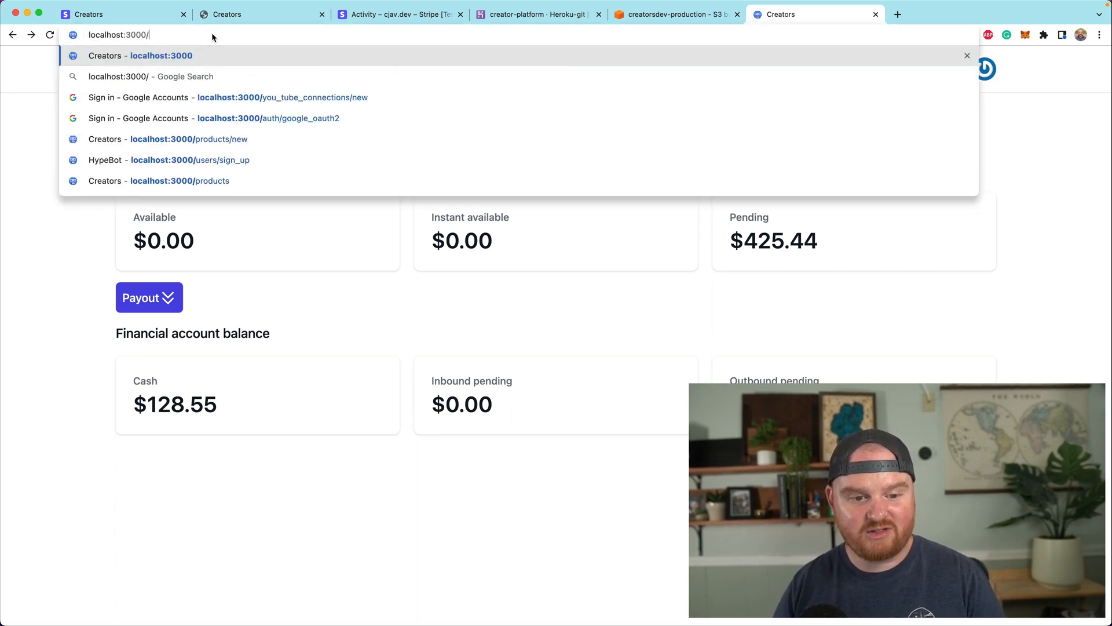
{"action": "left_click", "coordinate": [188, 160]}
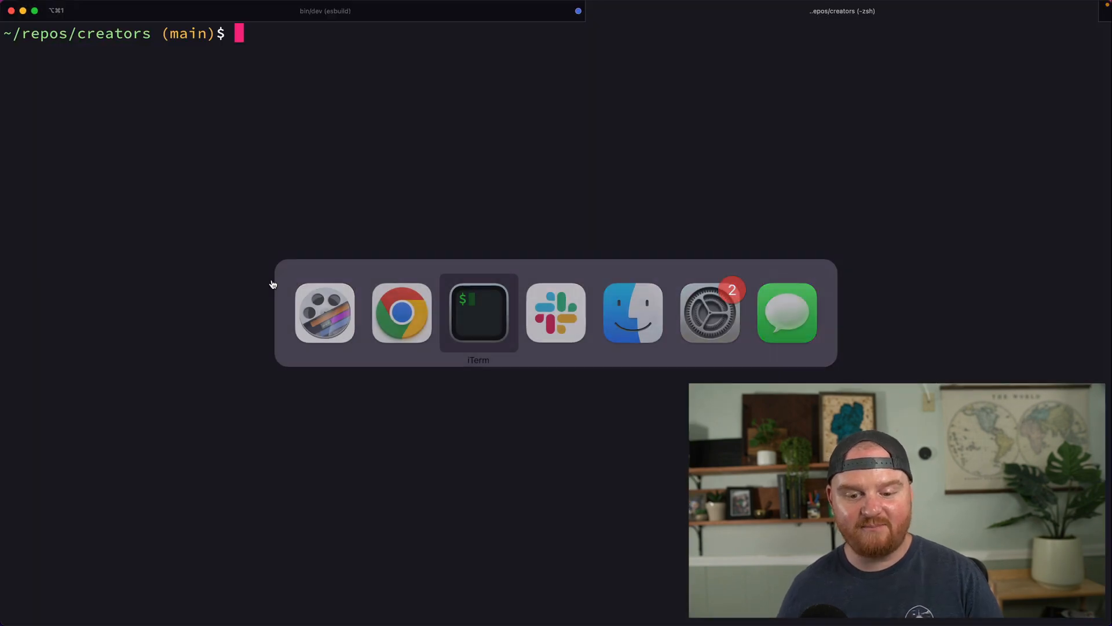
Step: Launch vi and create devise.html.erb under app/views/layouts via NERDTree
{"action": "type", "text": "vi"}
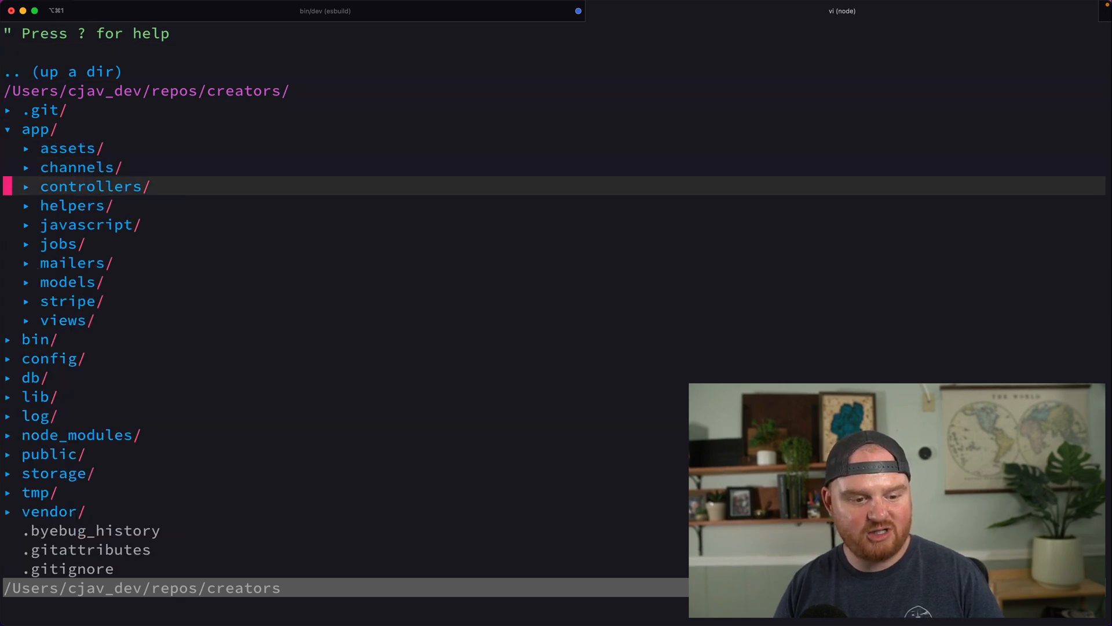
{"action": "type", "text": "layouts/"}
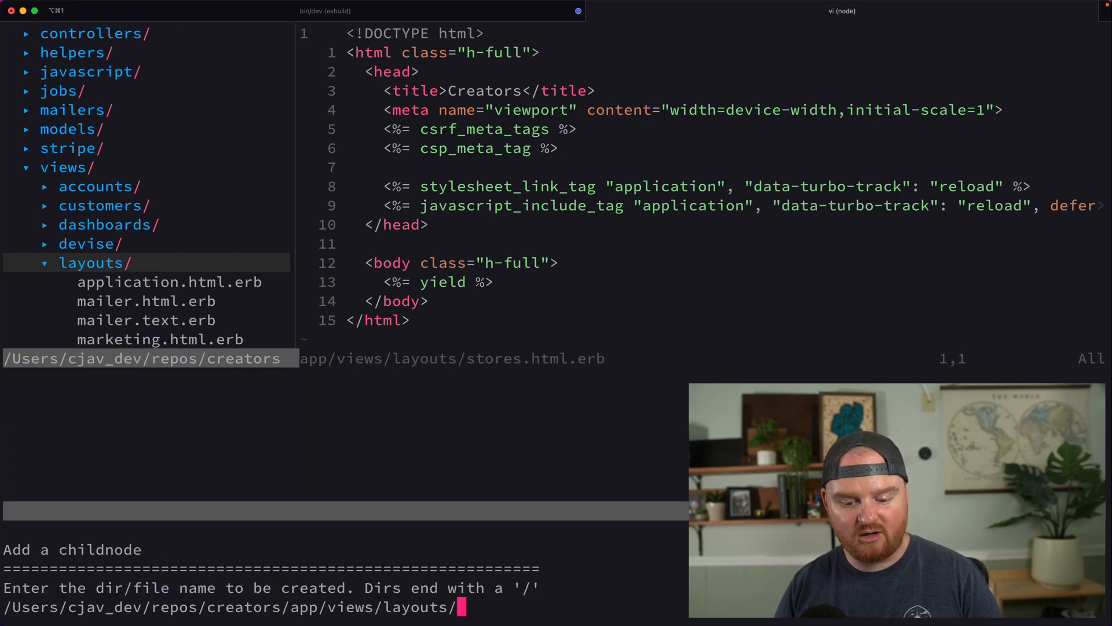
{"action": "type", "text": "devise.html."}
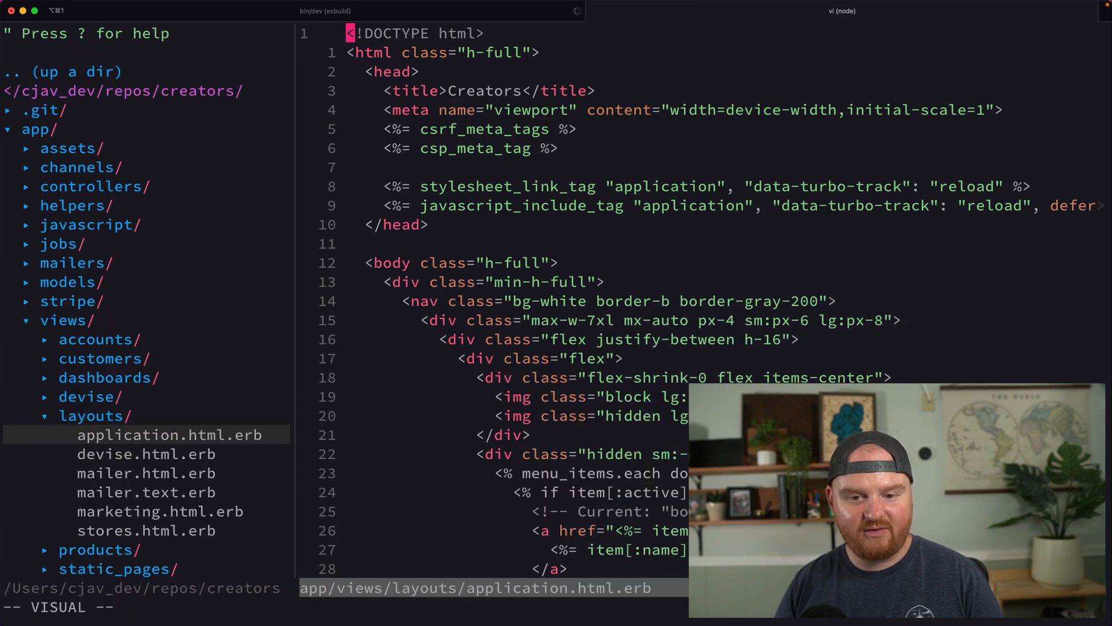
Step: Yank the application layout's HTML skeleton for the devise layout
{"action": "key", "text": "y"}
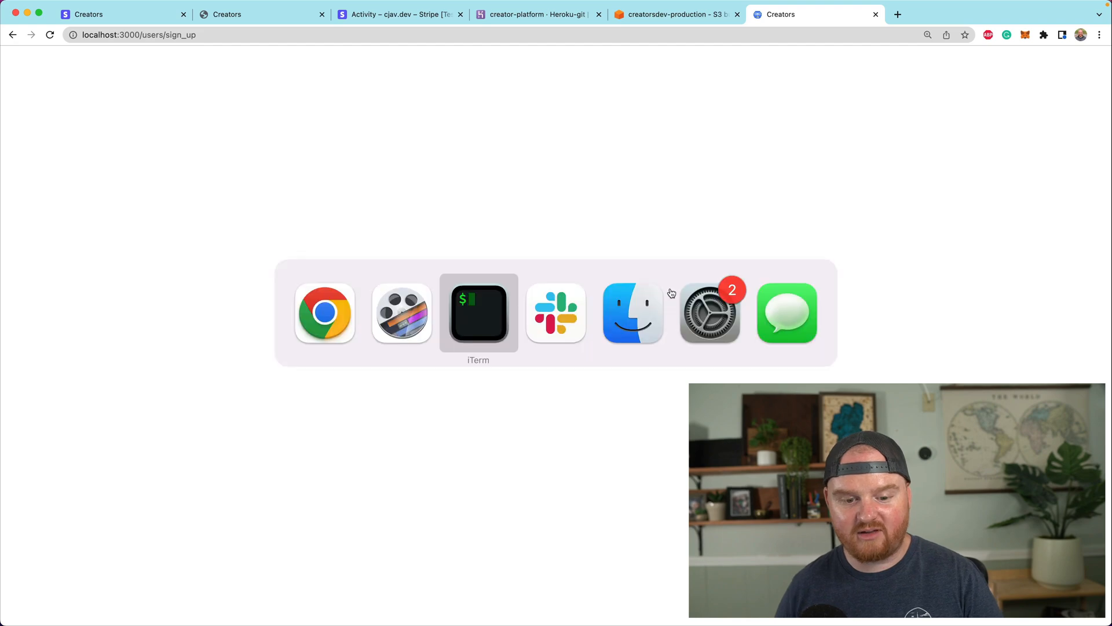
Step: Insert <%= yield %> inside the devise layout's <body> and save
{"action": "left_click", "coordinate": [478, 312]}
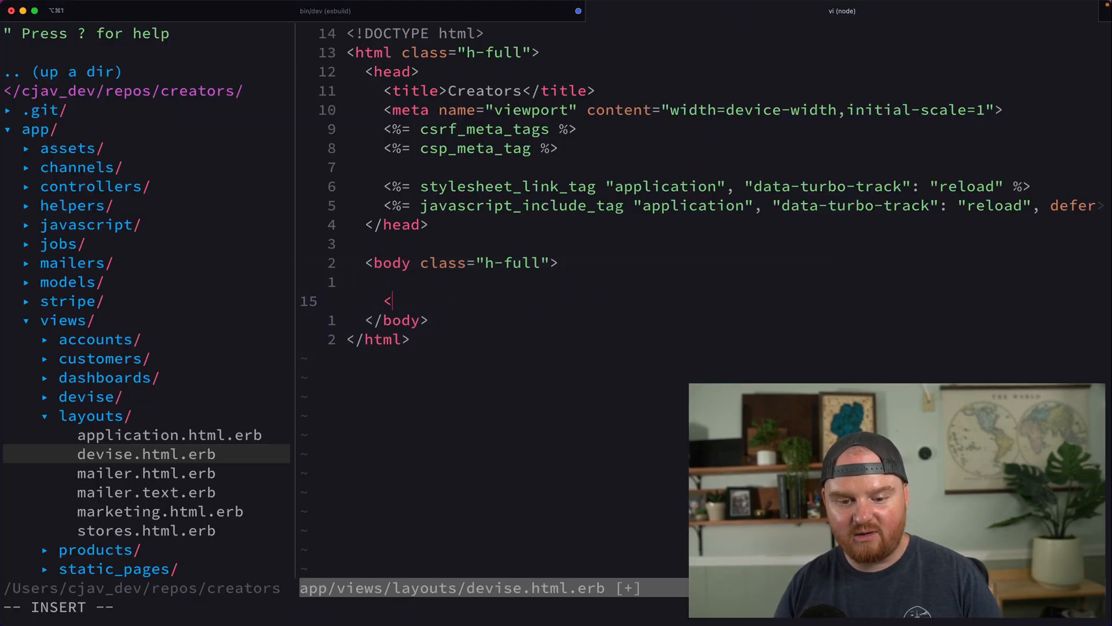
{"action": "type", "text": "%= yield."}
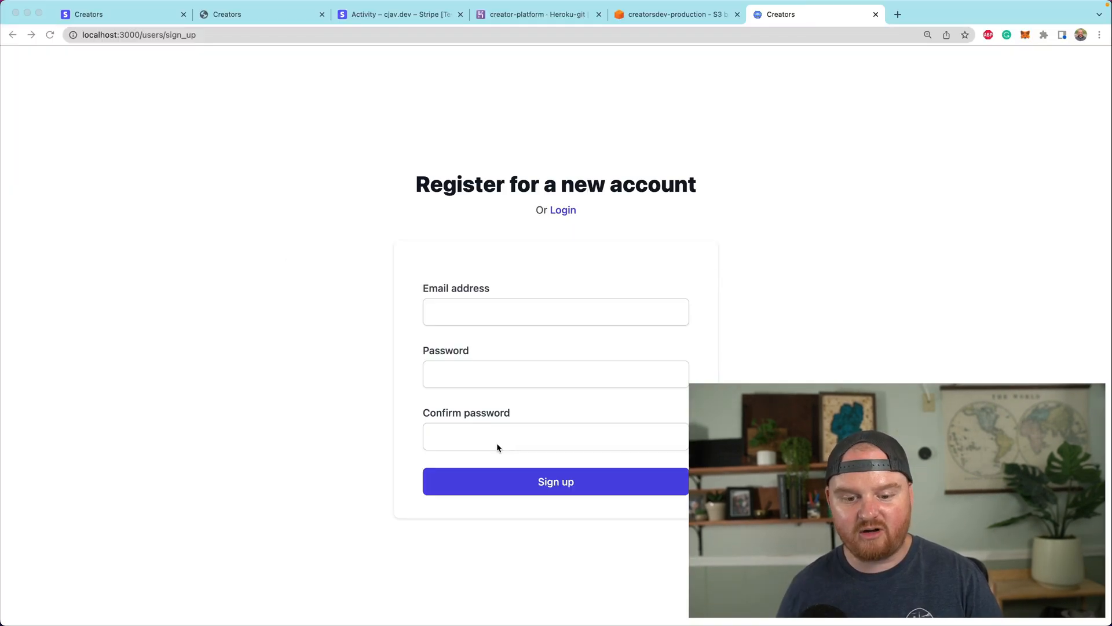
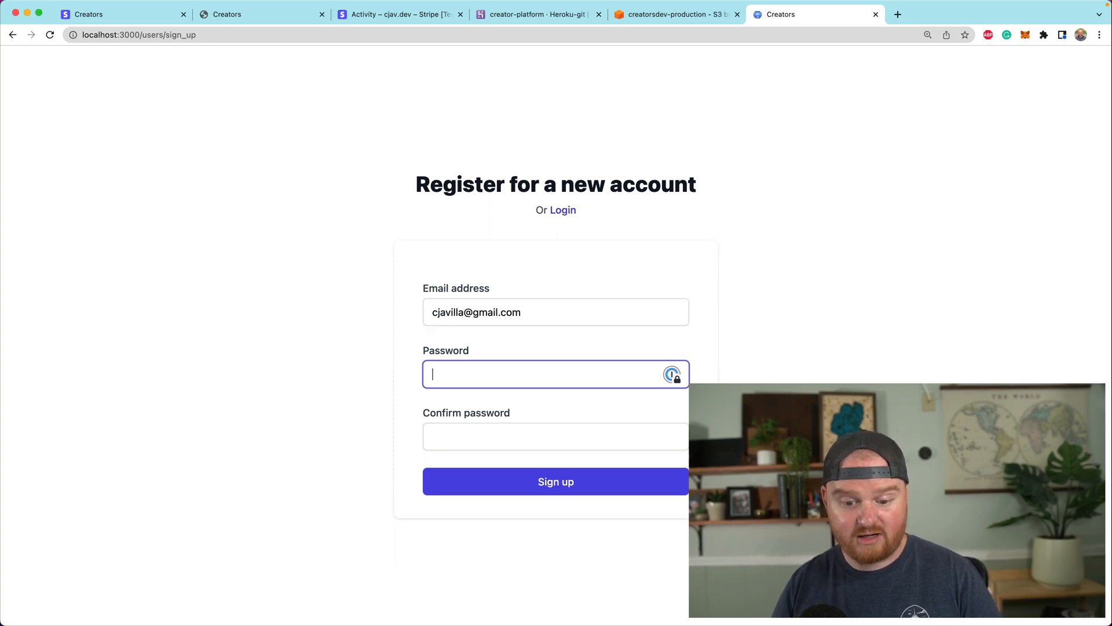
Step: Fill in the email 'cjavi…', password and confirmation, then submit Sign up
{"action": "type", "text": "•••"}
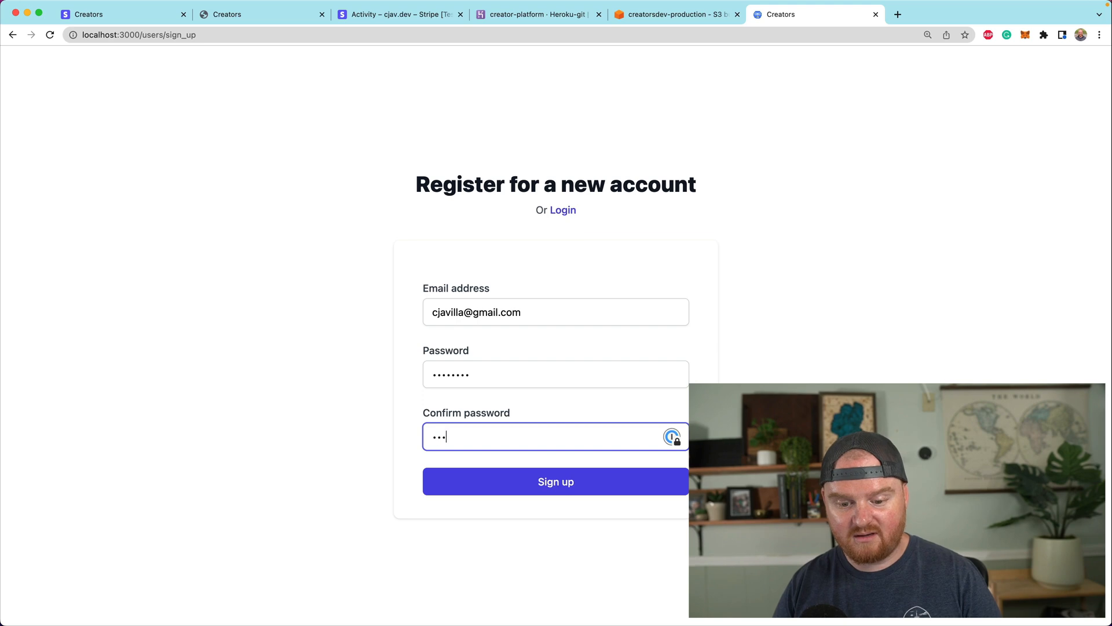
{"action": "left_click", "coordinate": [555, 481]}
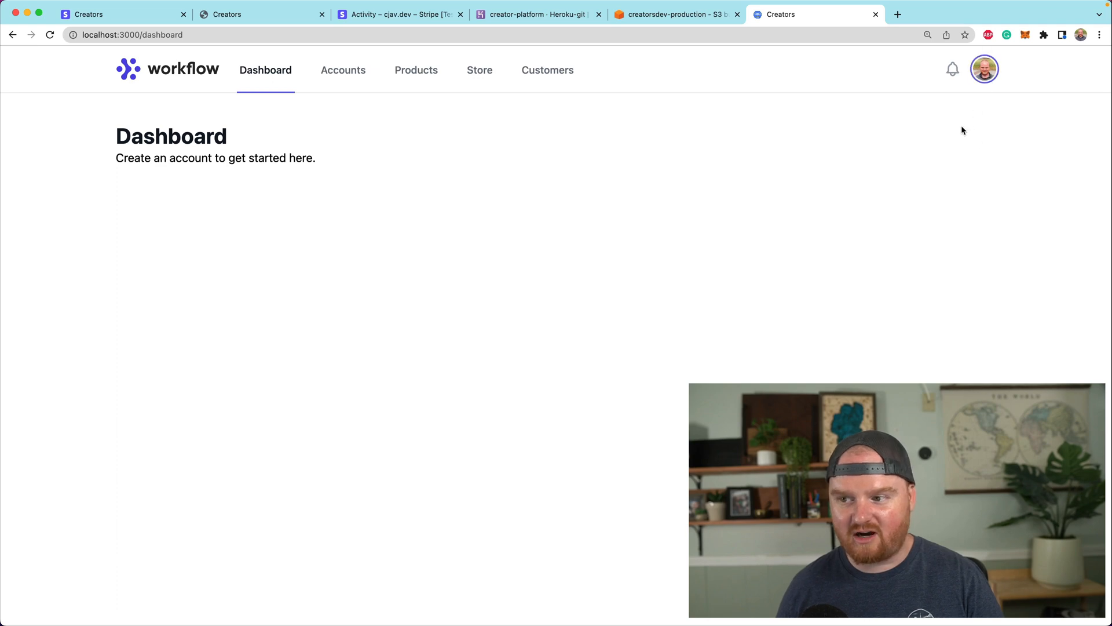
{"action": "mouse_move", "coordinate": [373, 194]}
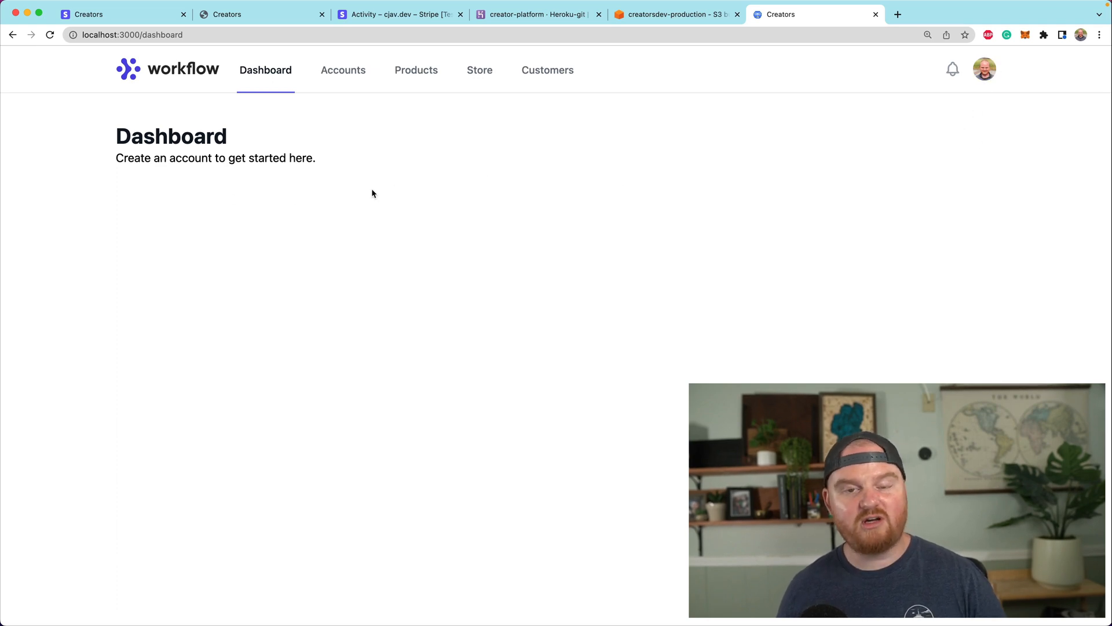